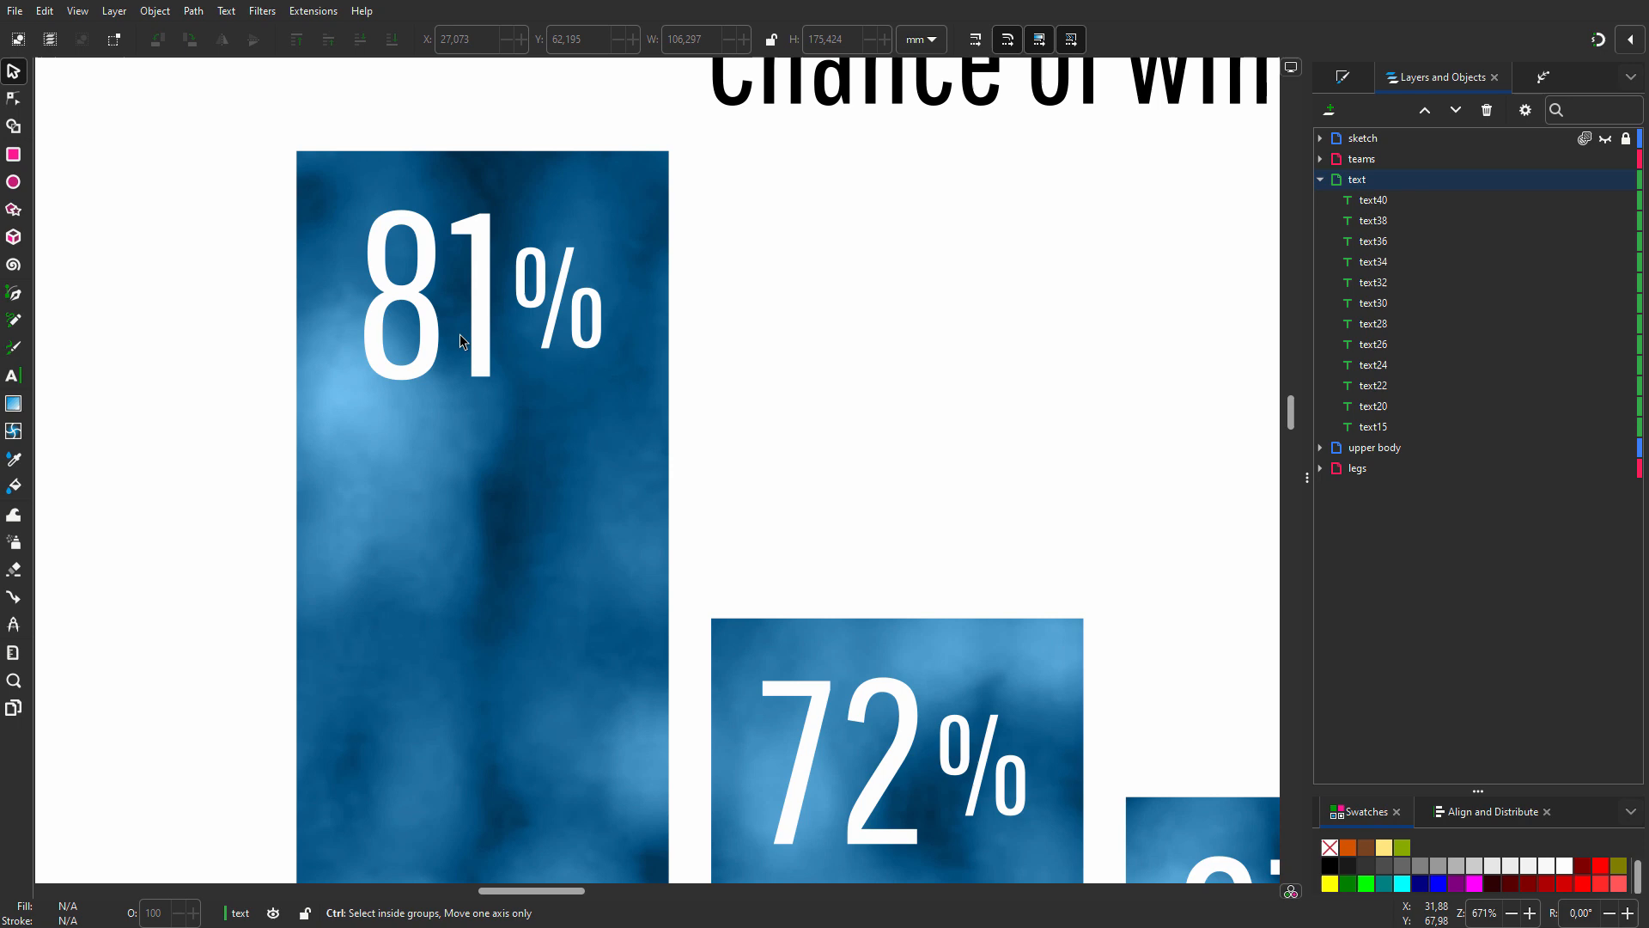
# - Start a new text on the tallest bar and set its alignment for the black 81
pyautogui.click(14, 376)
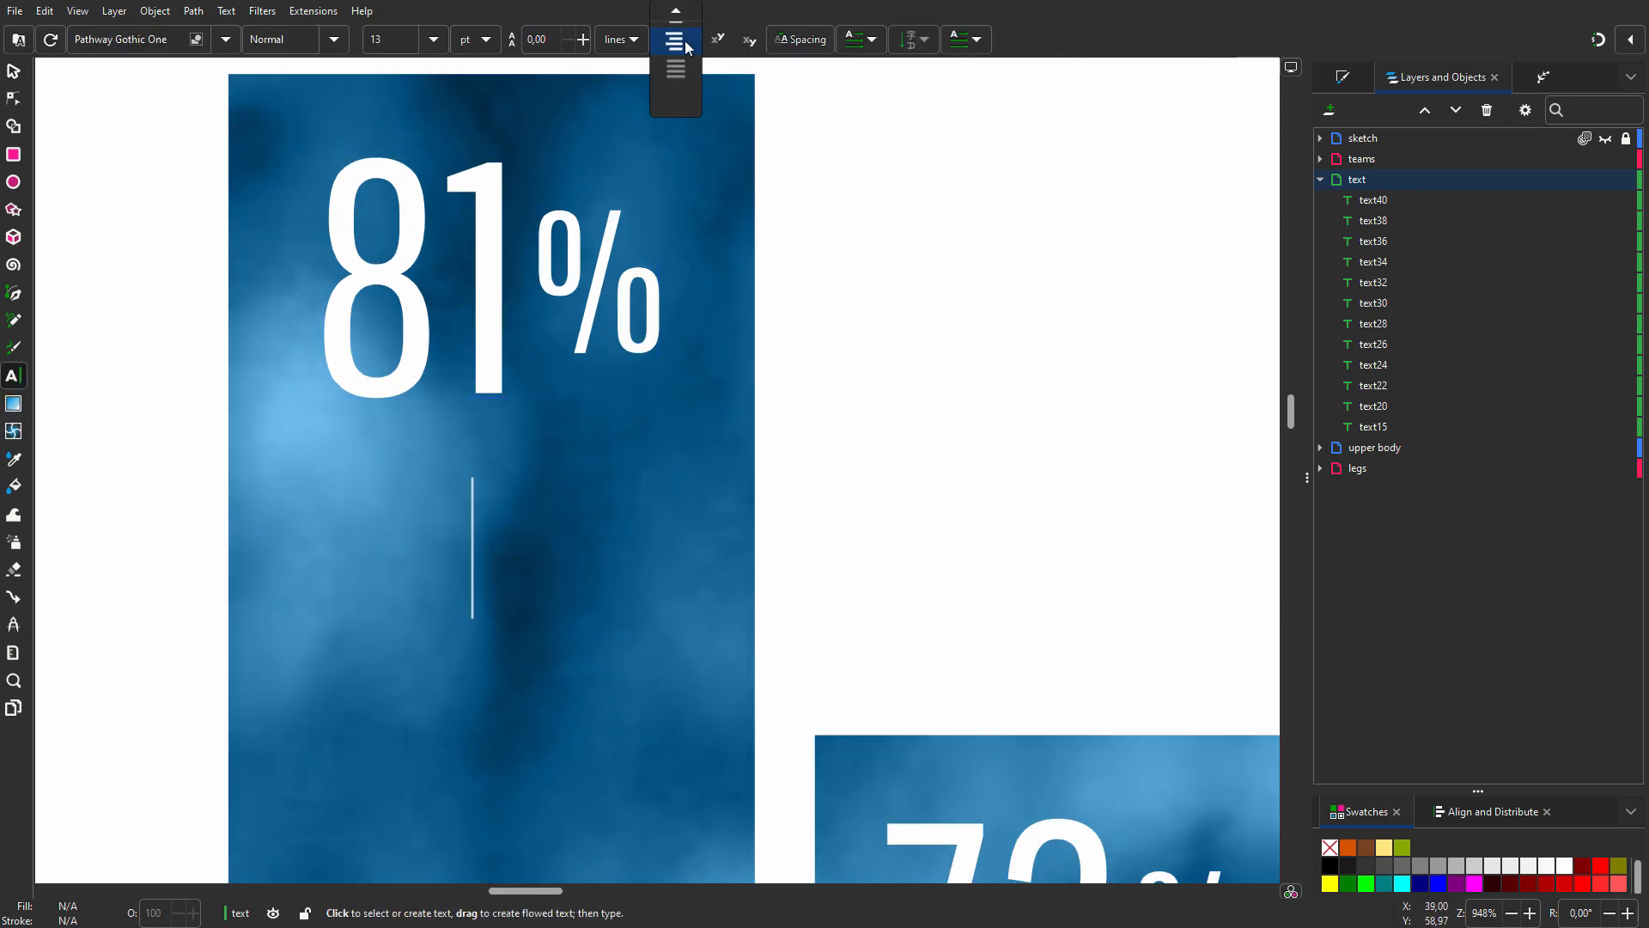
pyautogui.click(673, 40)
pyautogui.write('81')
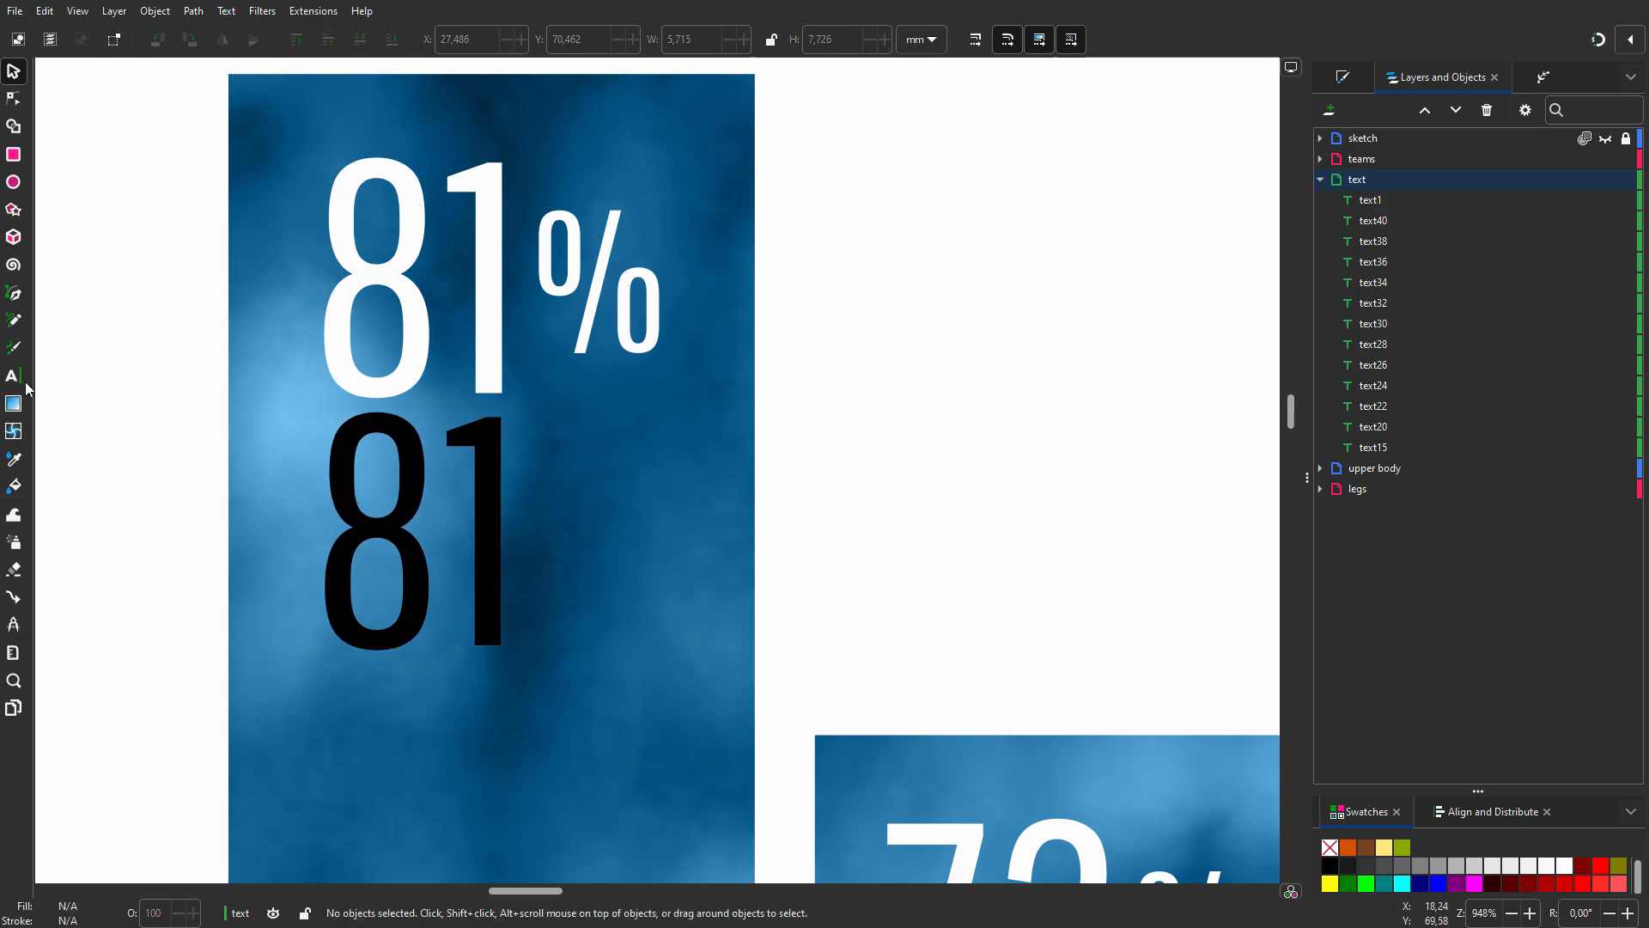
# - Create a separate left-aligned white % text object beside the 81
pyautogui.click(16, 376)
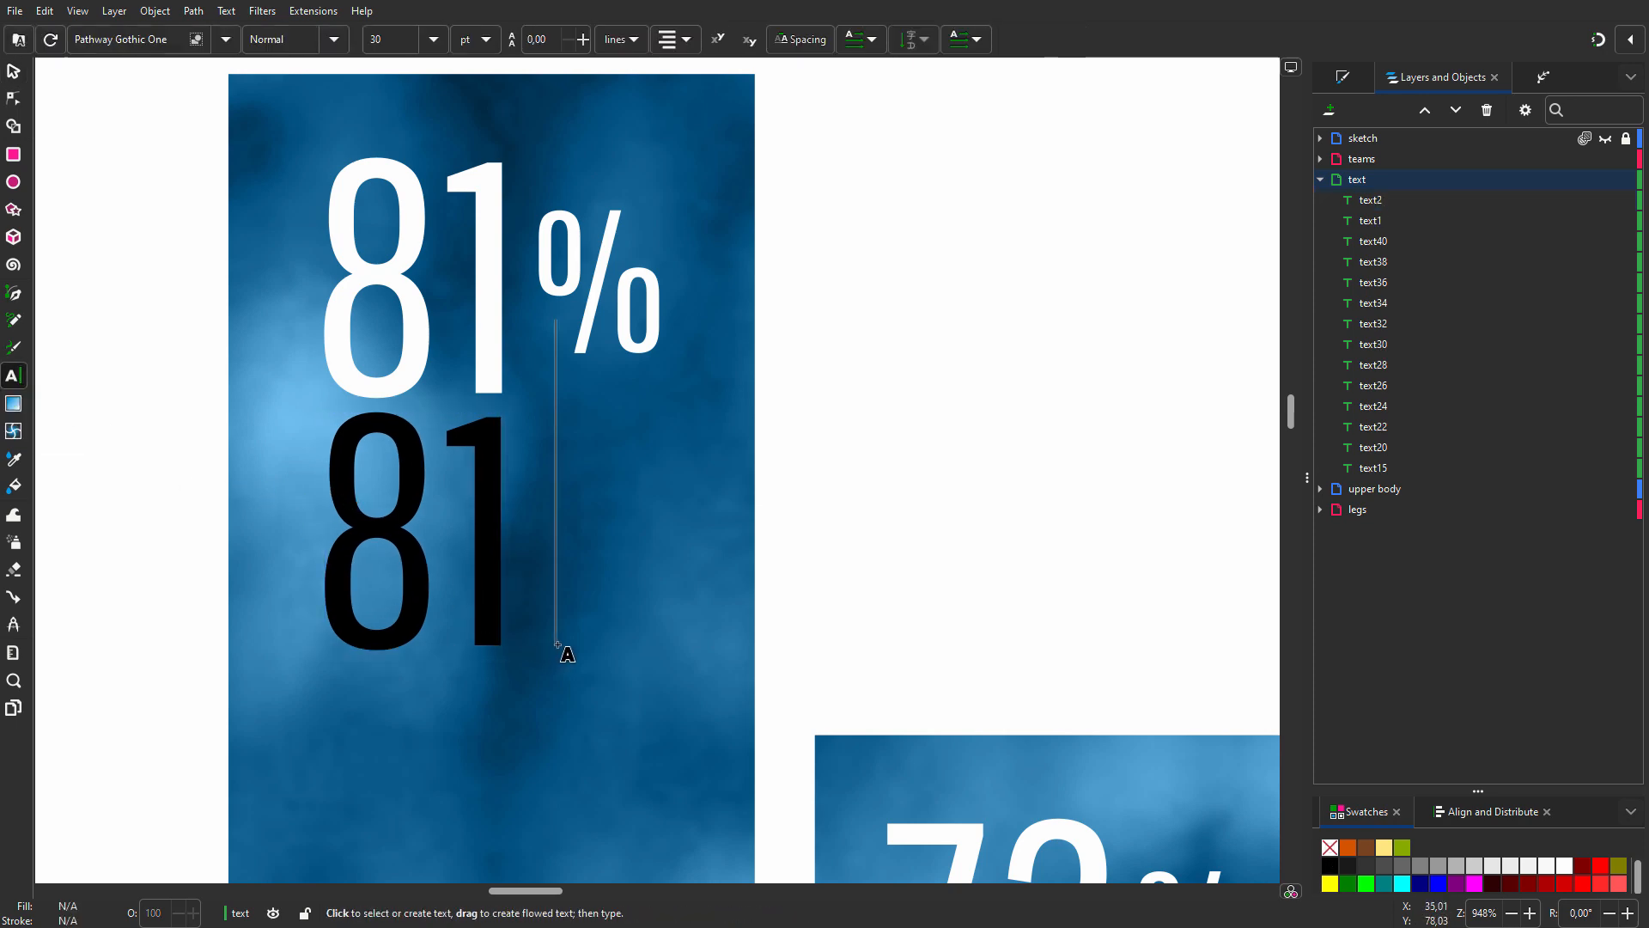
pyautogui.click(675, 39)
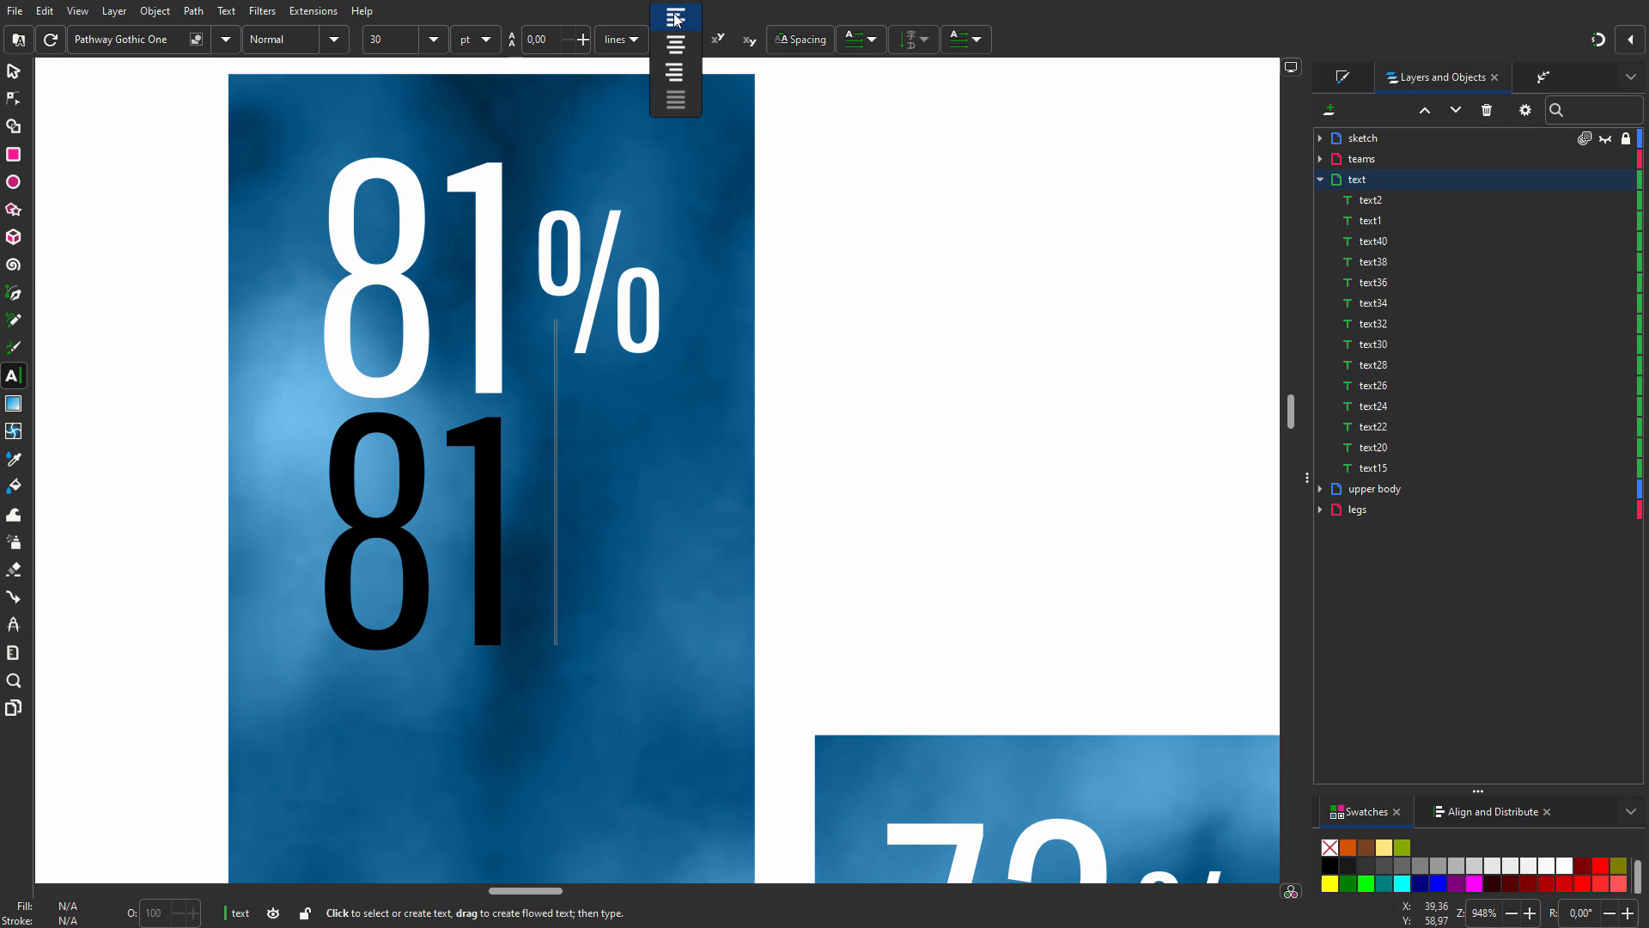
pyautogui.click(432, 39)
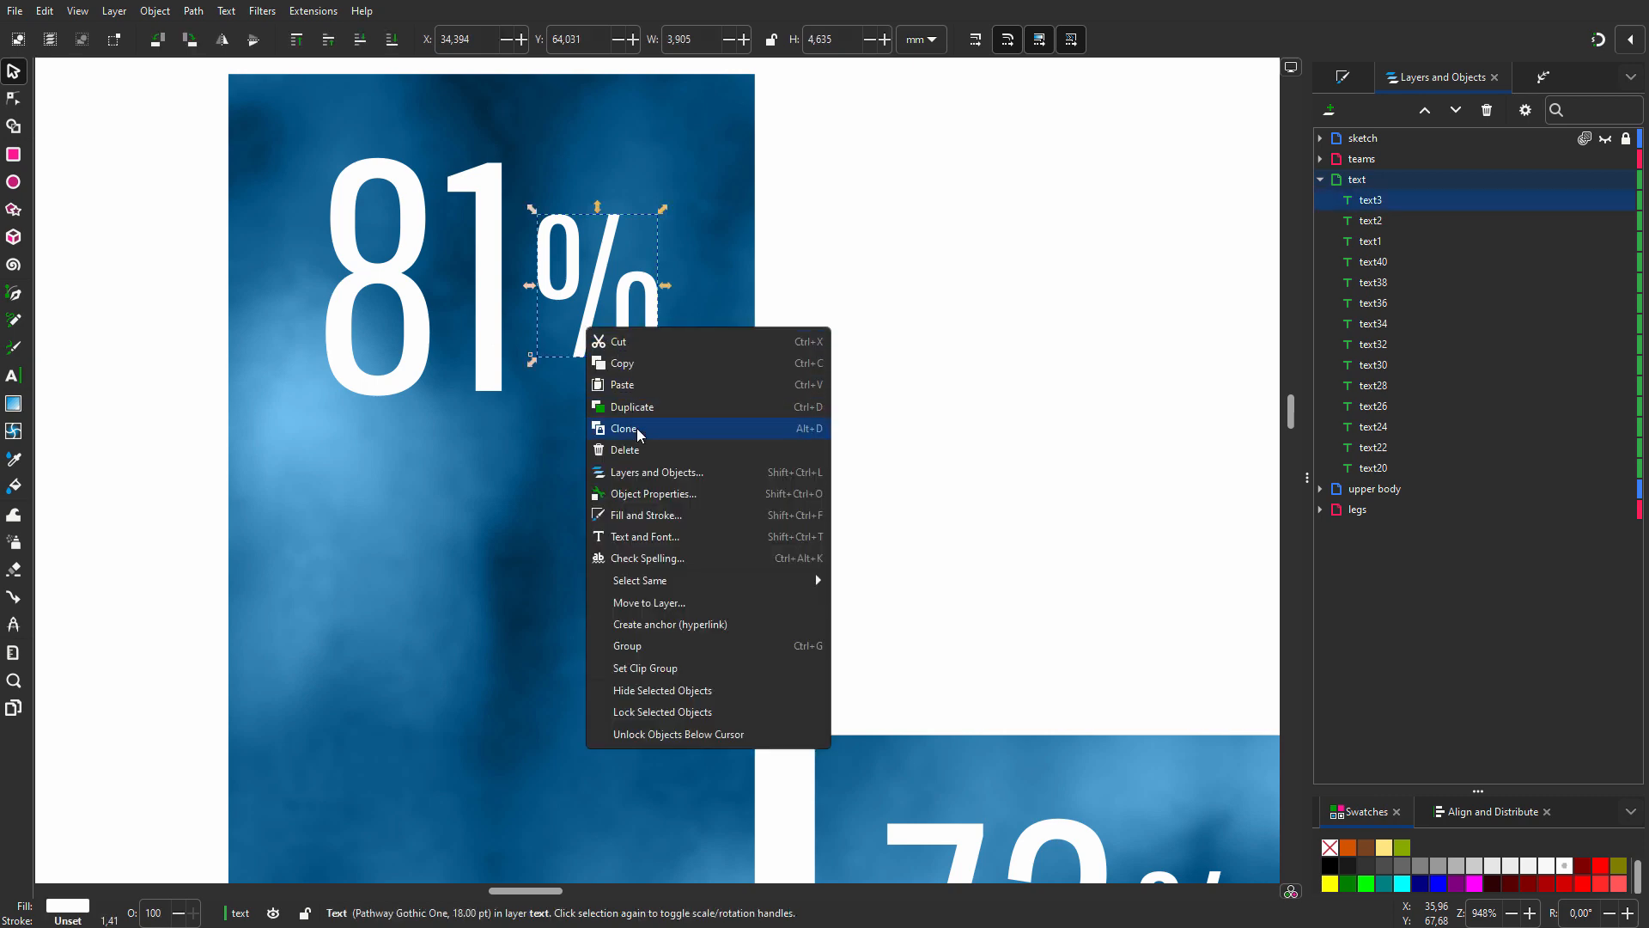
# - Clone the white percent sign and drag one copy below the 81
pyautogui.click(623, 428)
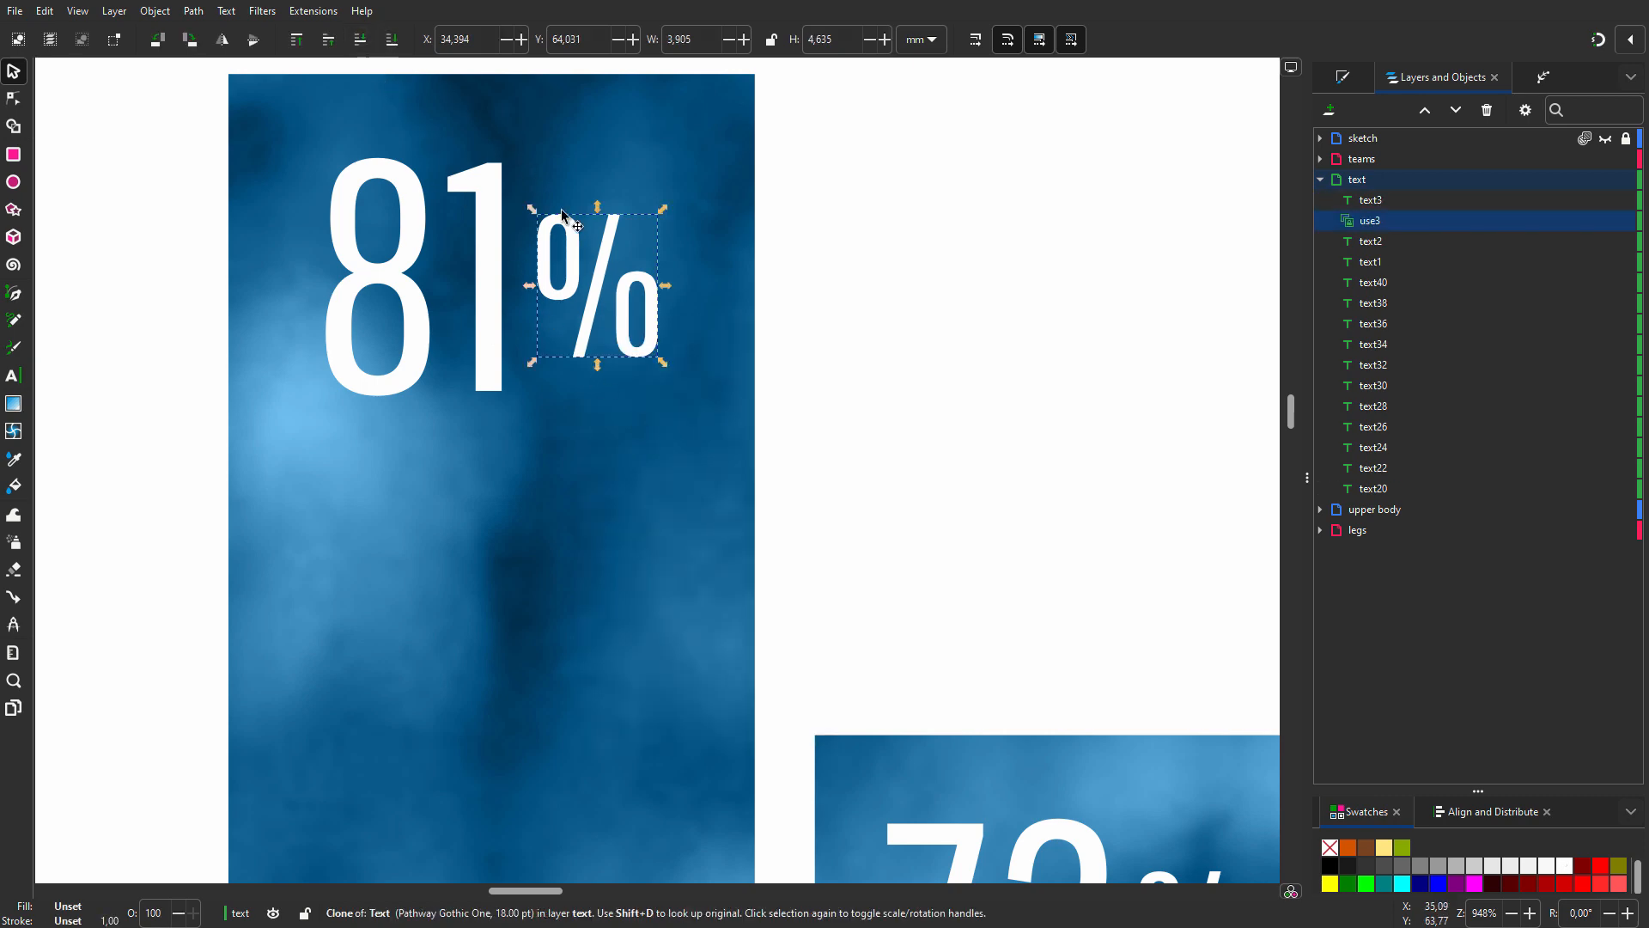
pyautogui.moveTo(600, 288); pyautogui.dragTo(479, 500)
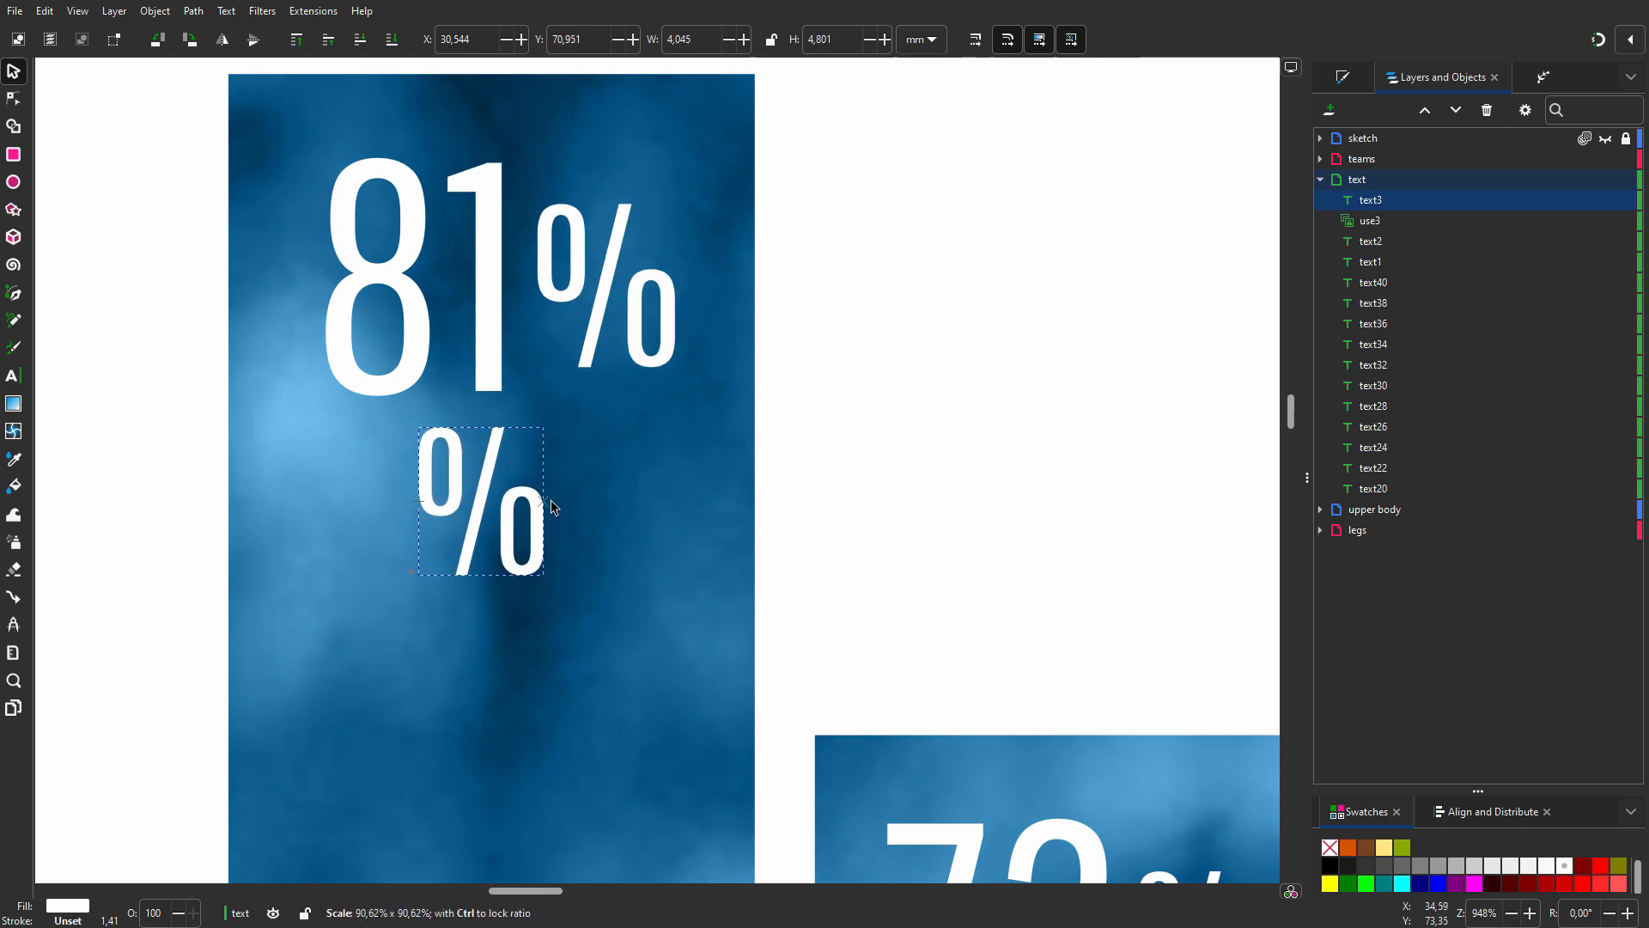
# - Edit into the master % glyph, then select the 81 with its cloned percent sign
pyautogui.click(479, 503)
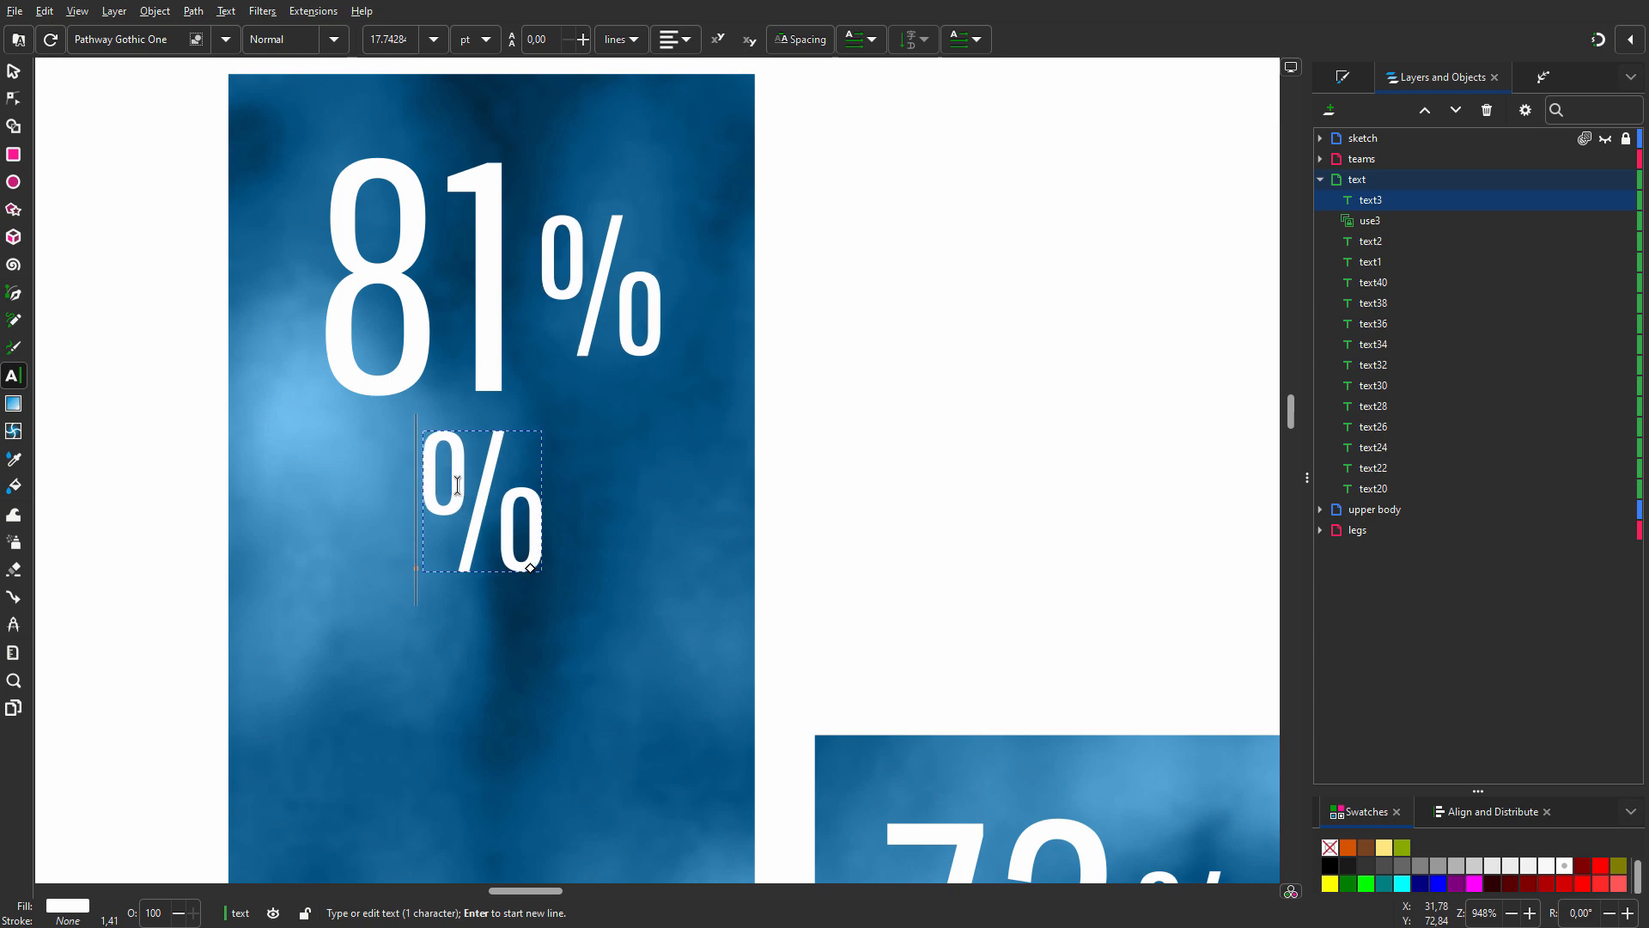
pyautogui.click(16, 72)
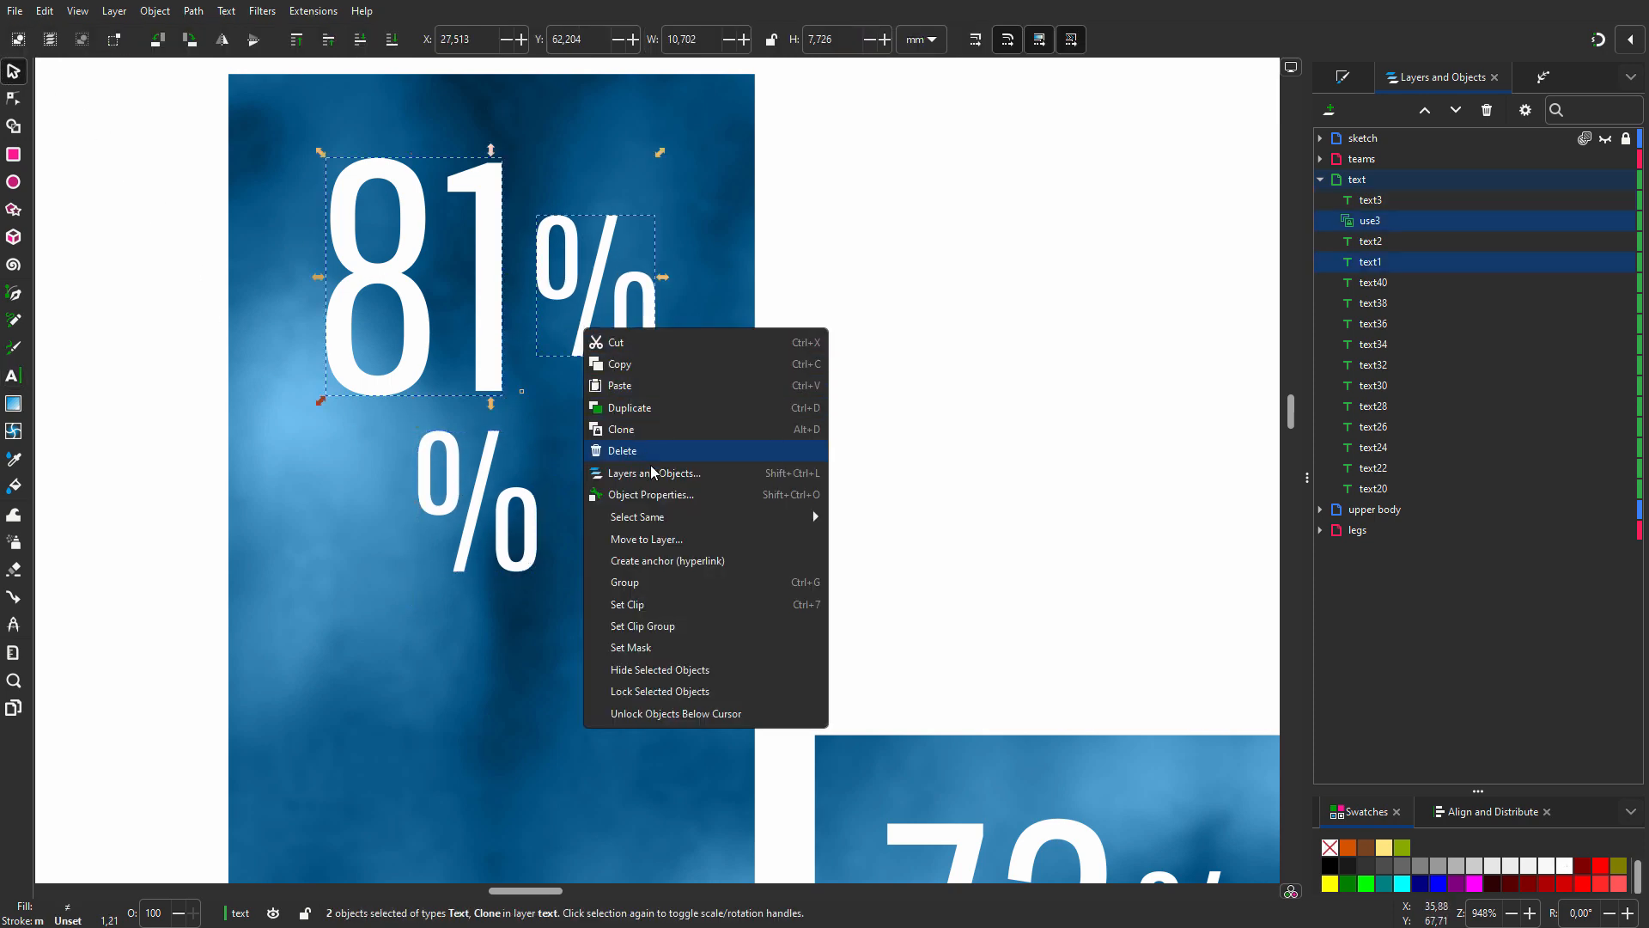
# - Group 81 with its clone, add a 67 copy below, and retype the master glyph as p
pyautogui.click(622, 582)
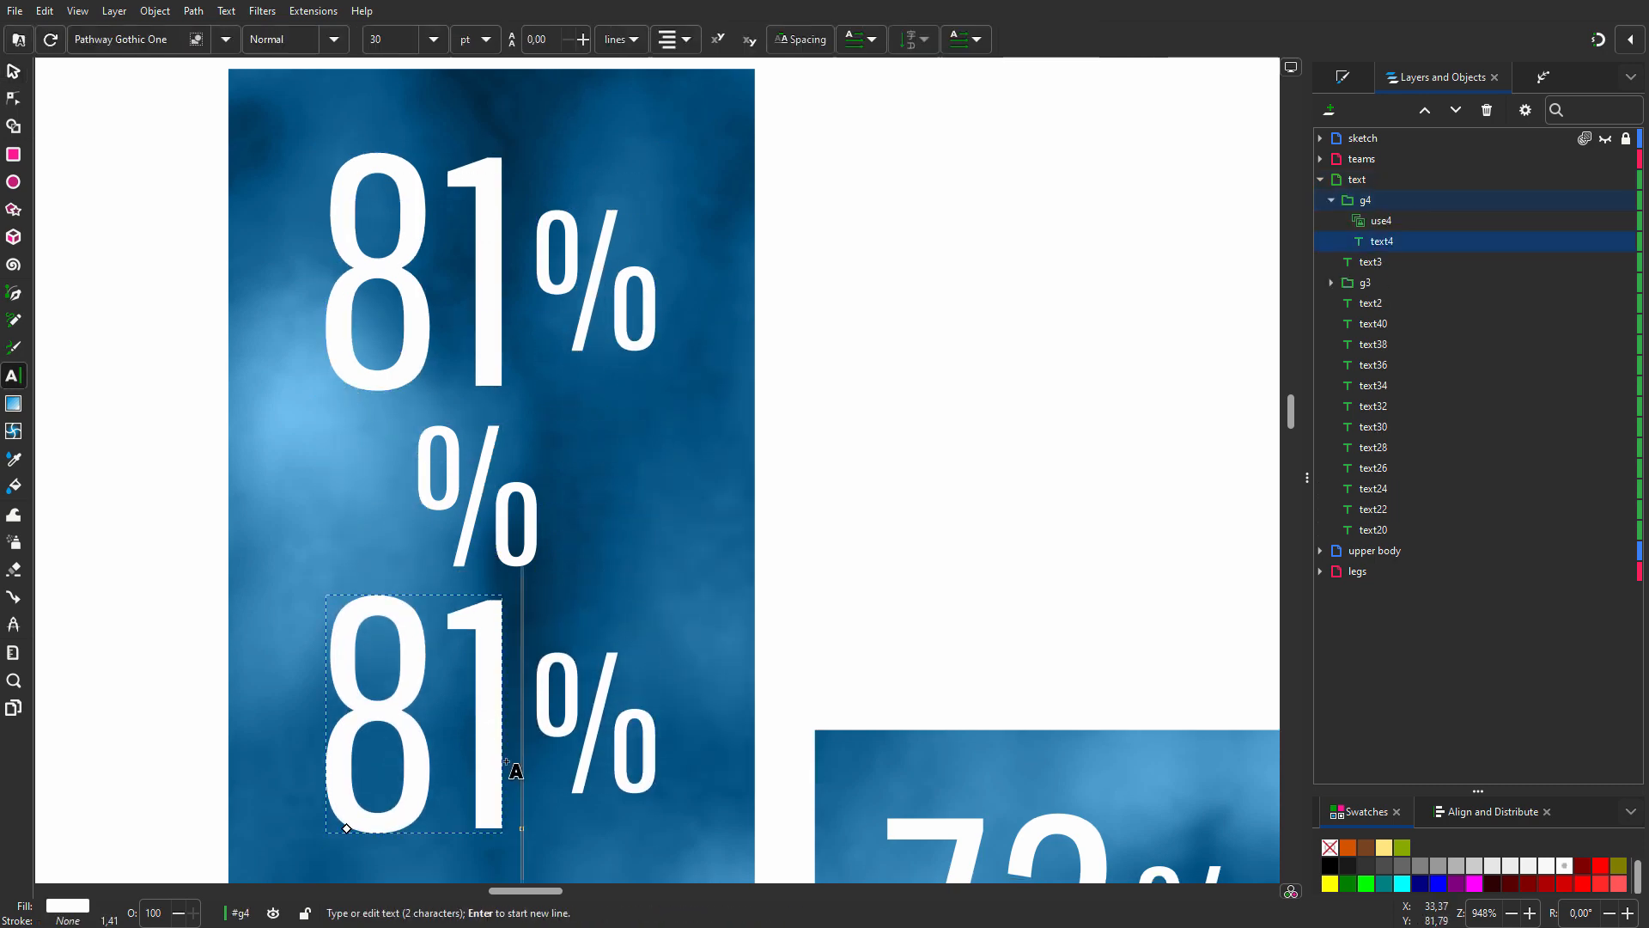
pyautogui.write('67')
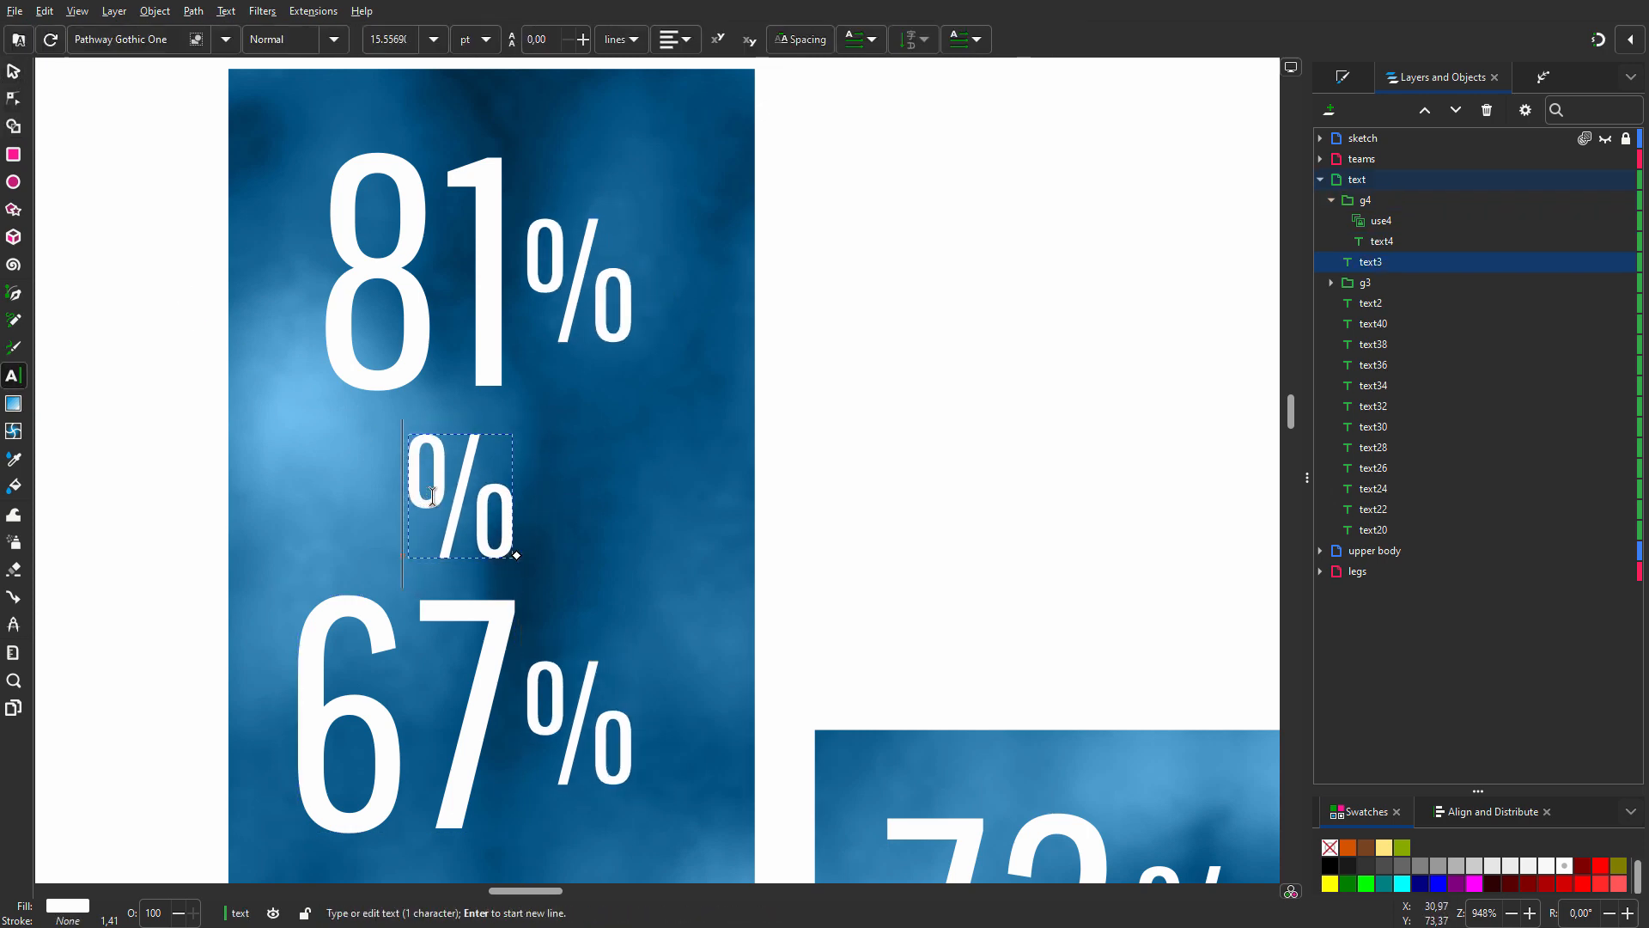
pyautogui.write('p')
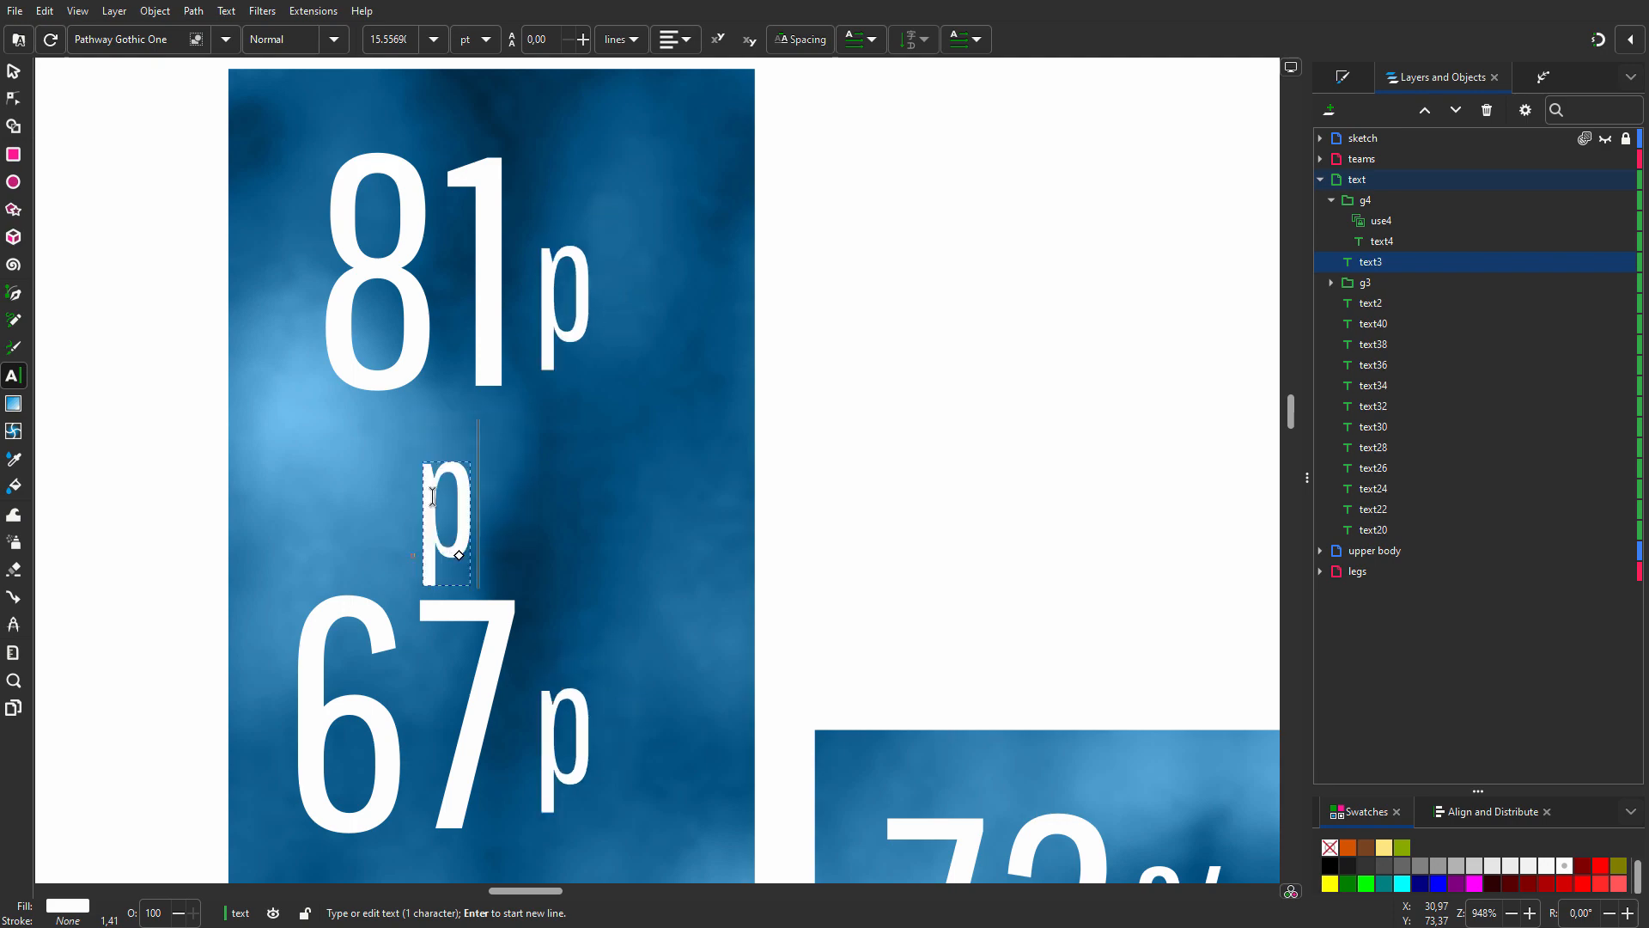